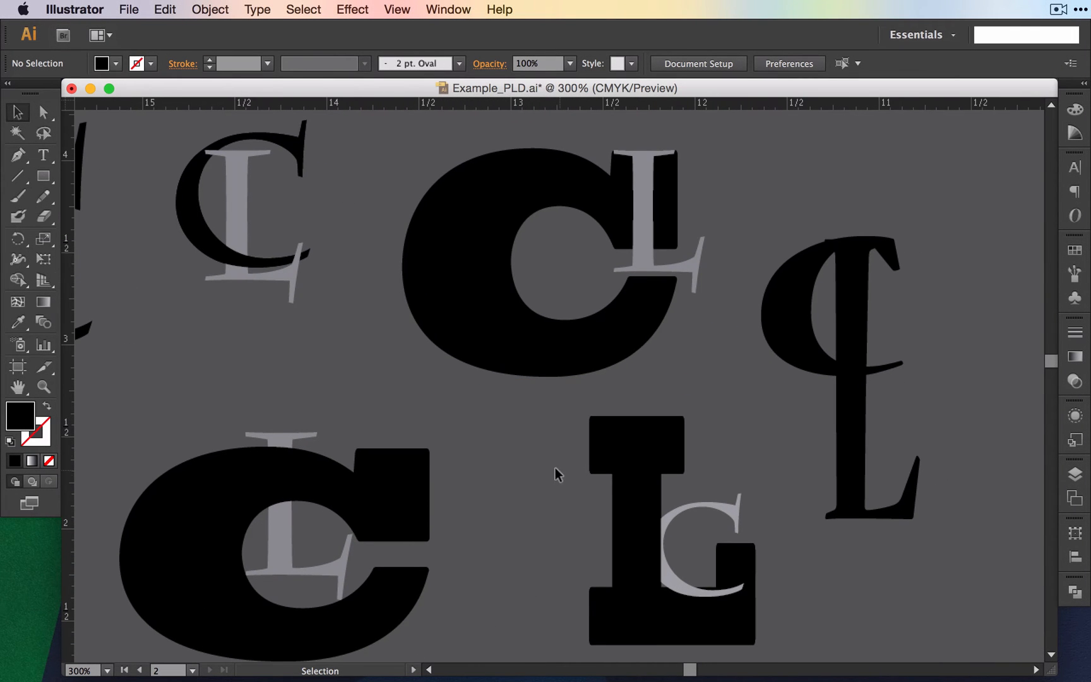
{"action": "mouse_move", "coordinate": [236, 315]}
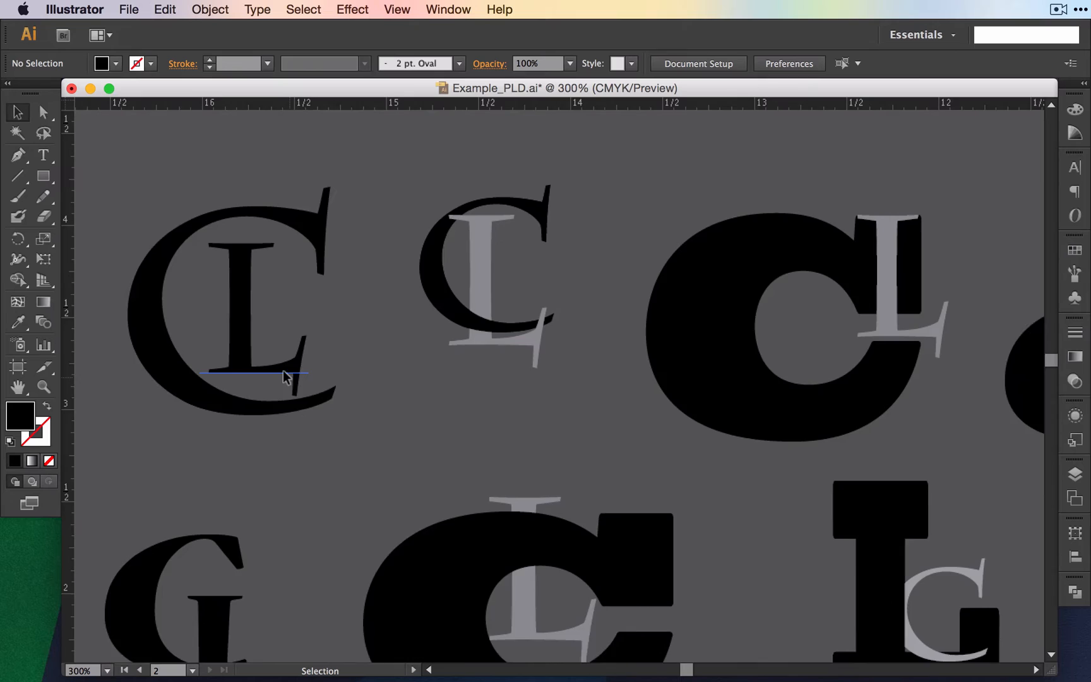
Scroll right across the artboard to the small gray C and black L study
{"action": "scroll", "scroll_direction": "right", "scroll_amount": 3}
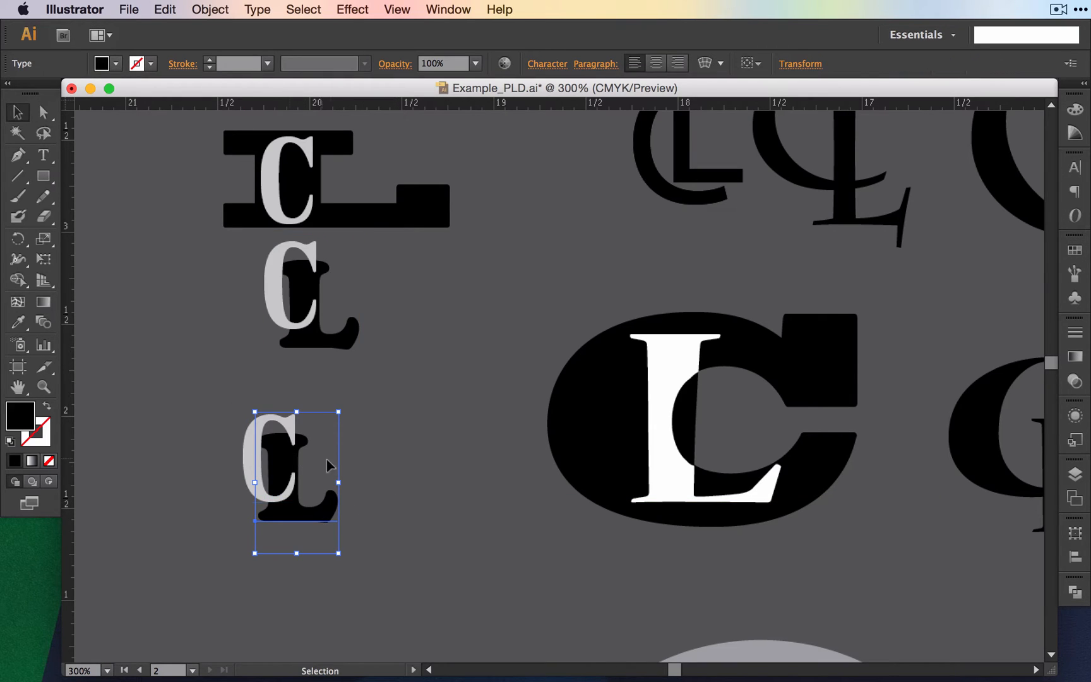
{"action": "mouse_move", "coordinate": [231, 406]}
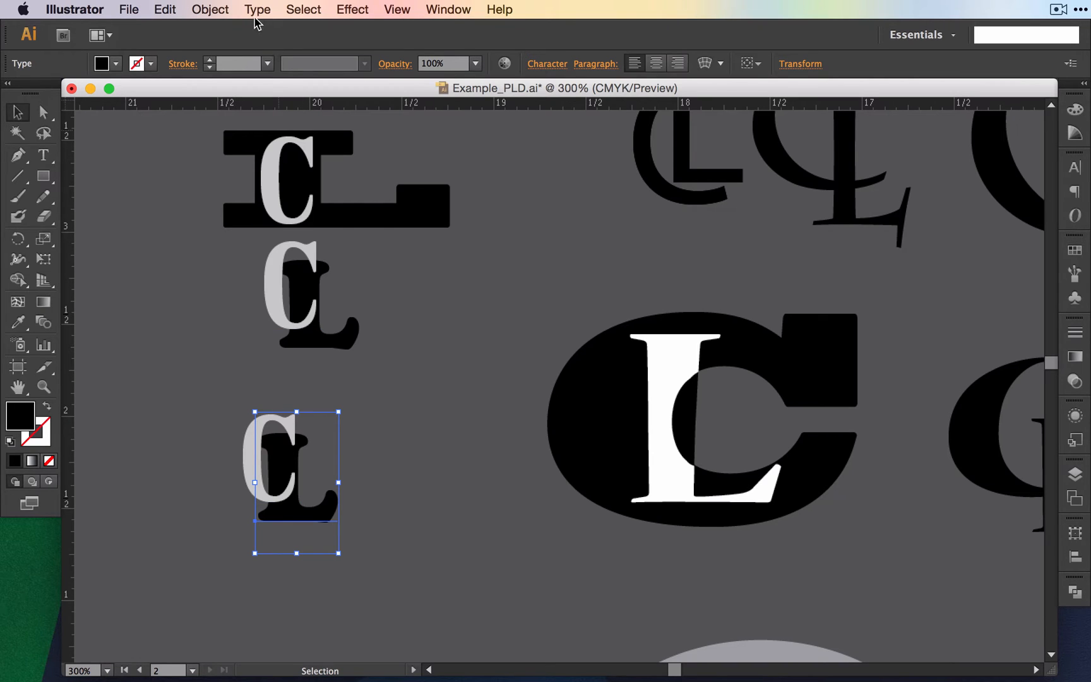
Convert the CL type to outlines via Type > Create Outlines and enter the group to edit the L
{"action": "left_click", "coordinate": [257, 8]}
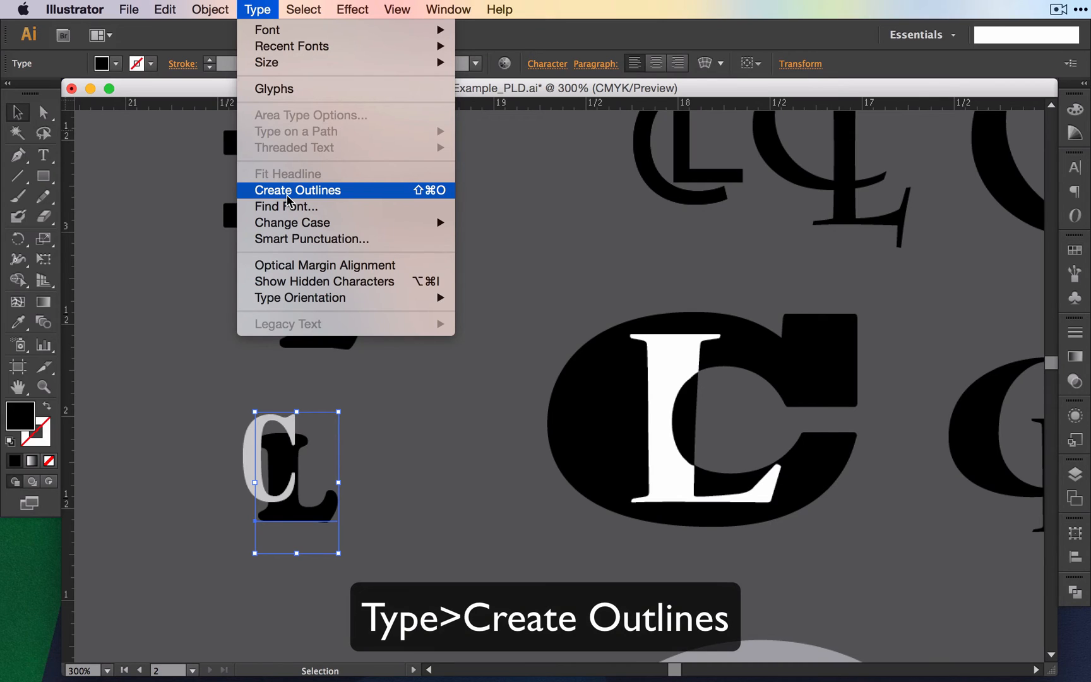
{"action": "left_click", "coordinate": [297, 189]}
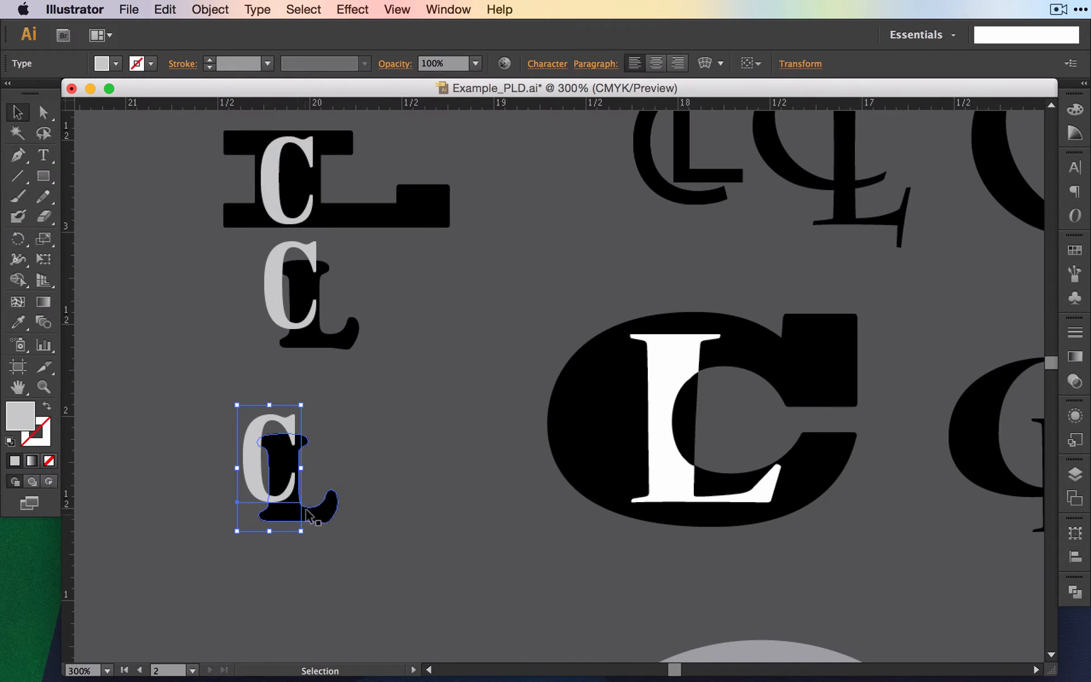
{"action": "double_click", "coordinate": [289, 473]}
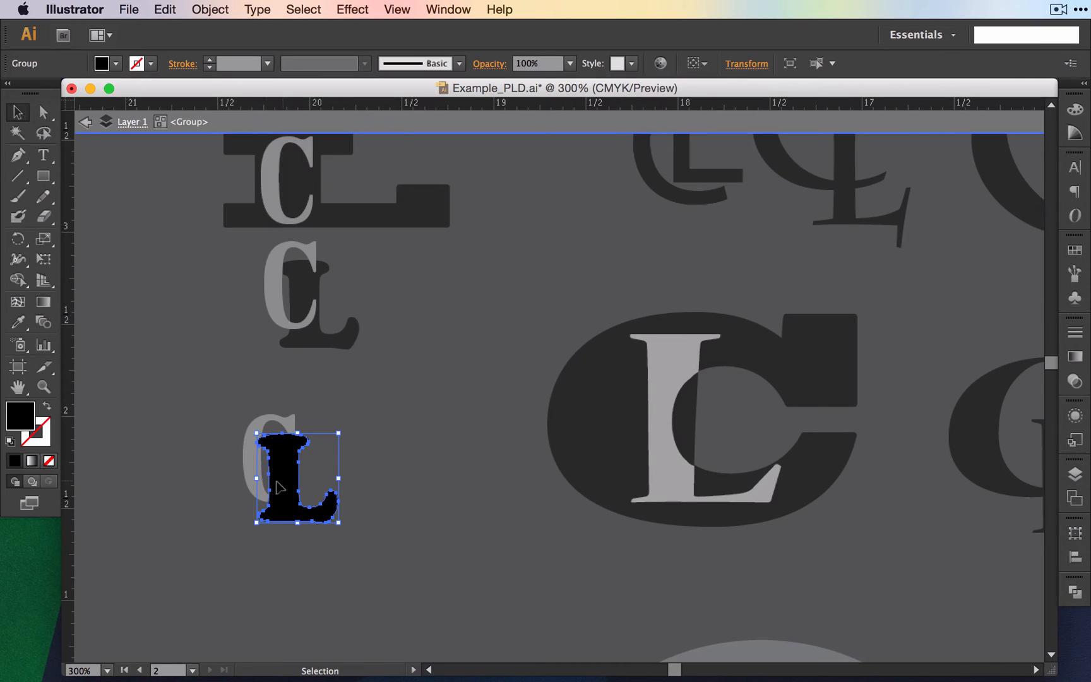
{"action": "mouse_move", "coordinate": [210, 430]}
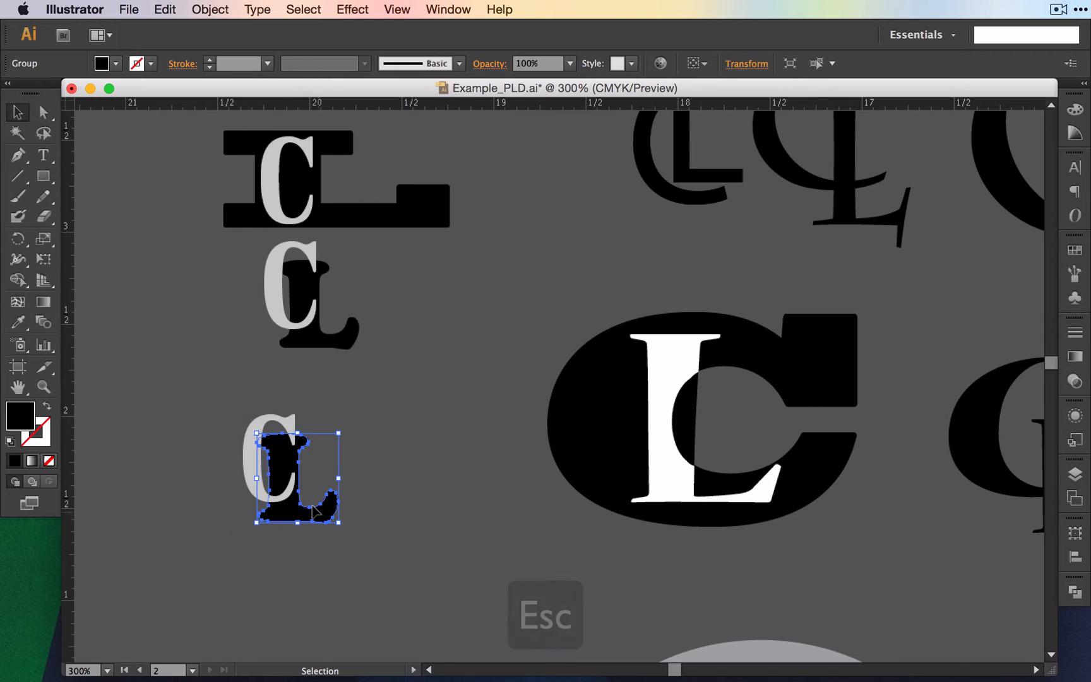
Copy the outlined L and paste it in place for a close look at the C and L
{"action": "key", "text": "cmd+c"}
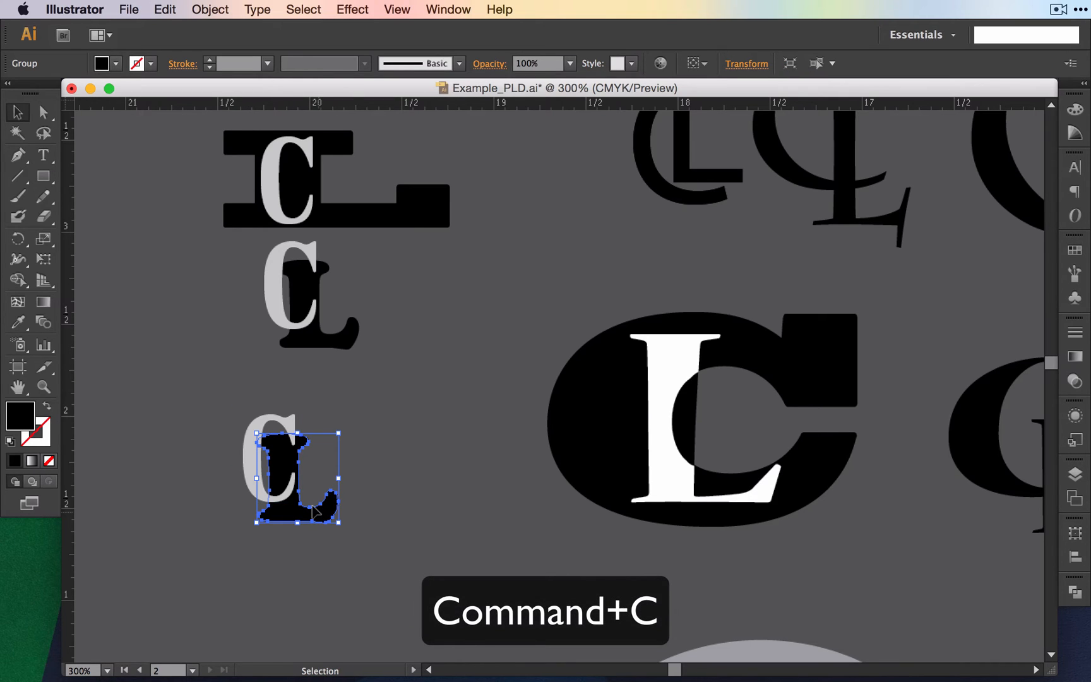
{"action": "key", "text": "shift+cmd+v"}
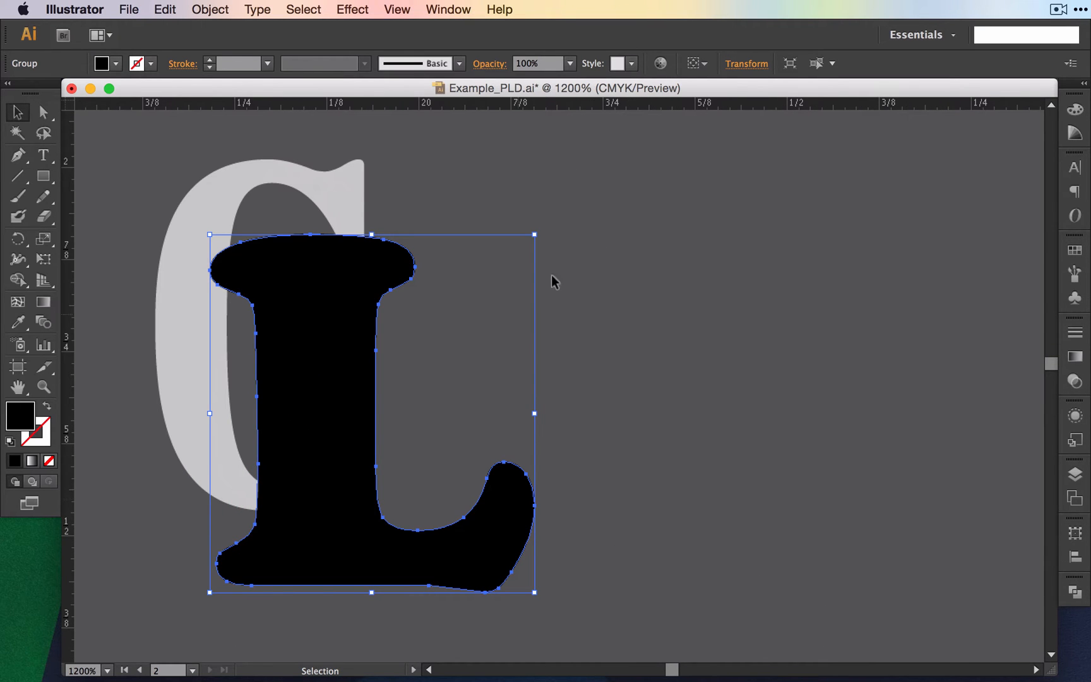
{"action": "mouse_move", "coordinate": [254, 272]}
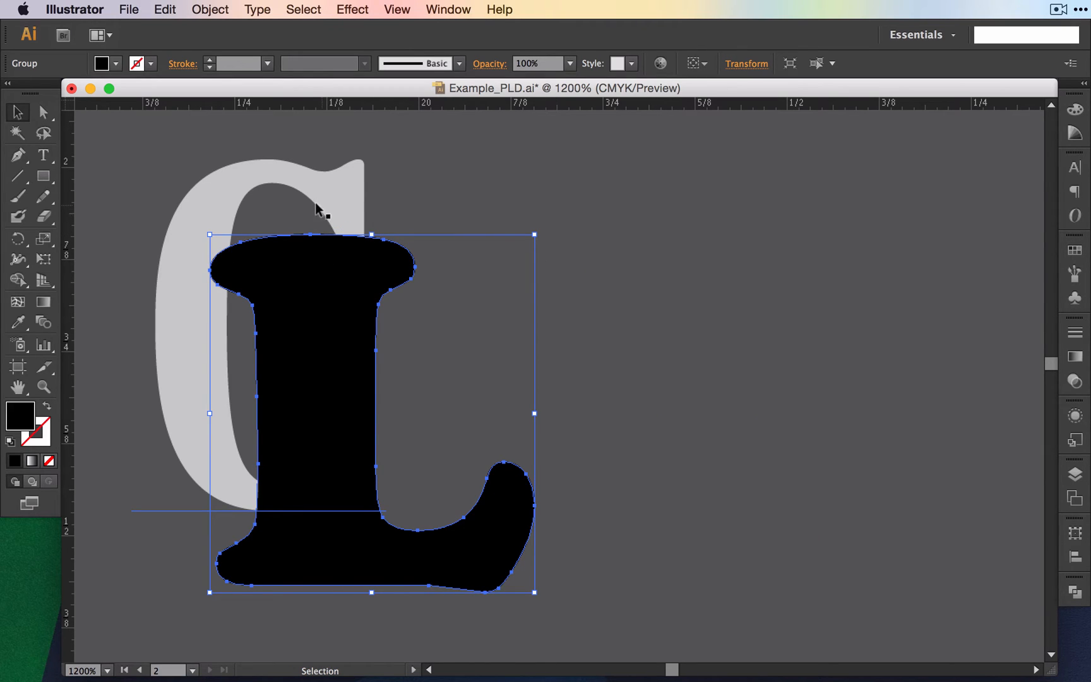
{"action": "mouse_move", "coordinate": [249, 486]}
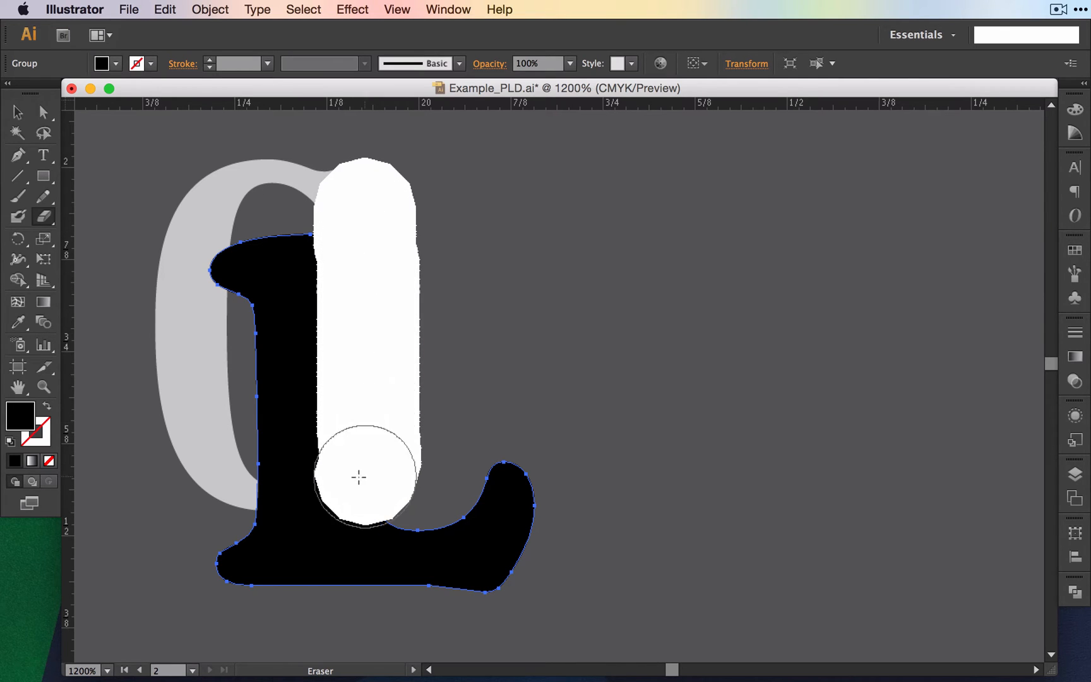
Erase the L's stem where it crosses the C and the leftover pieces near its base
{"action": "left_click_drag", "start_coordinate": [359, 476], "coordinate": [243, 487]}
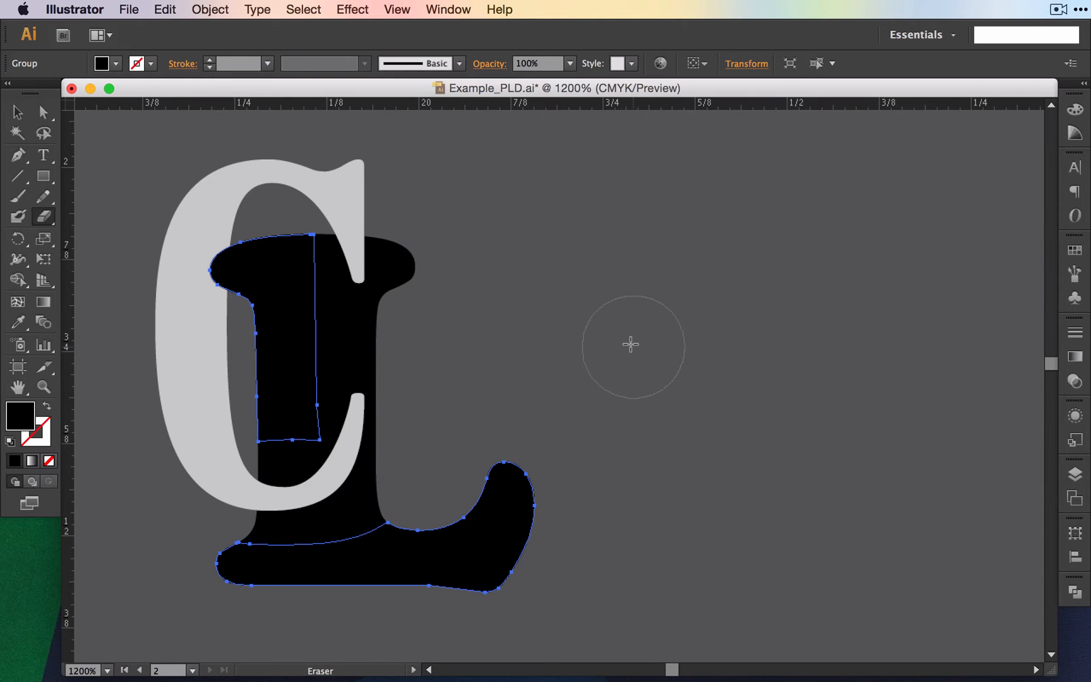
{"action": "mouse_move", "coordinate": [253, 331]}
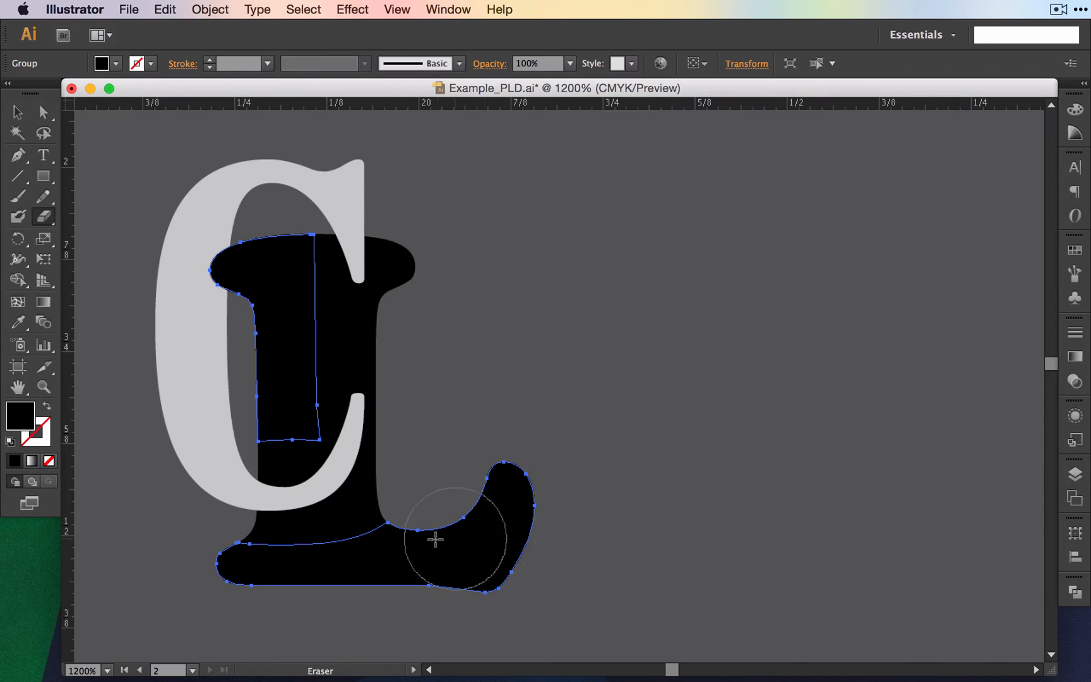
{"action": "left_click_drag", "start_coordinate": [435, 539], "coordinate": [203, 574]}
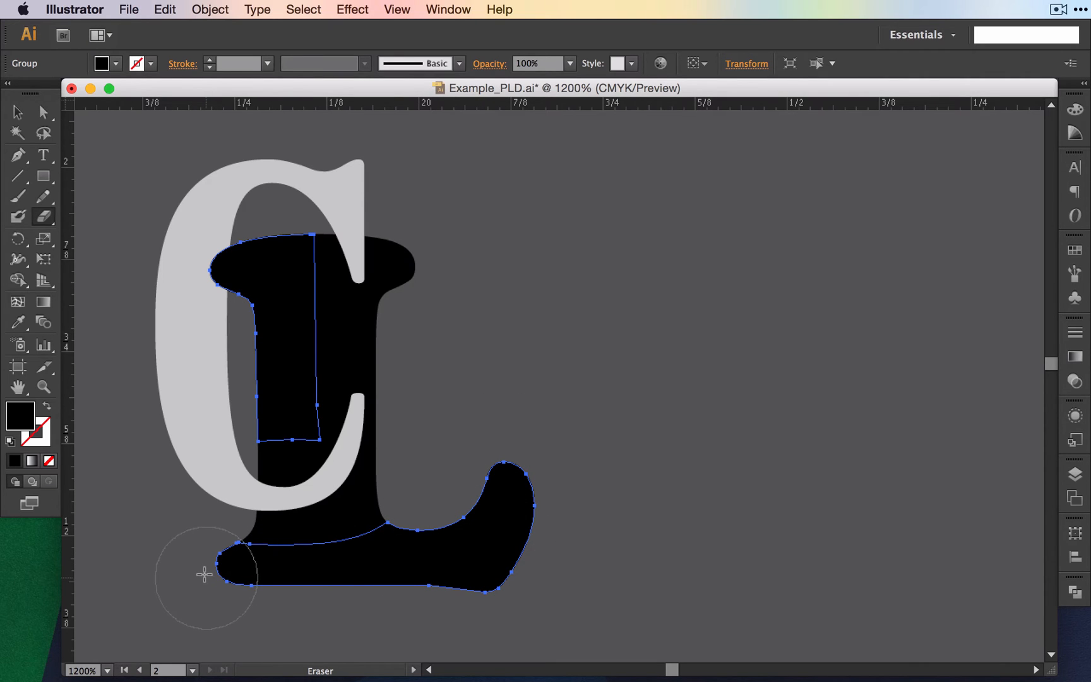
{"action": "left_click_drag", "start_coordinate": [206, 574], "coordinate": [483, 543]}
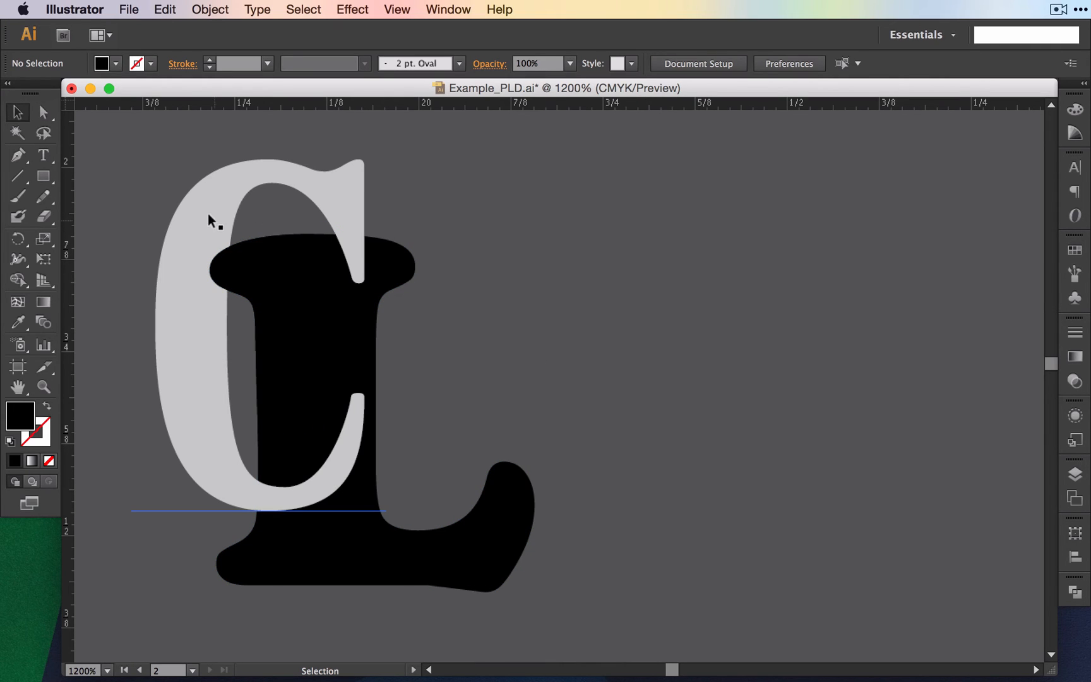
Erase a copy of the large black C so the white L's corner appears to sit over it
{"action": "left_click", "coordinate": [222, 261]}
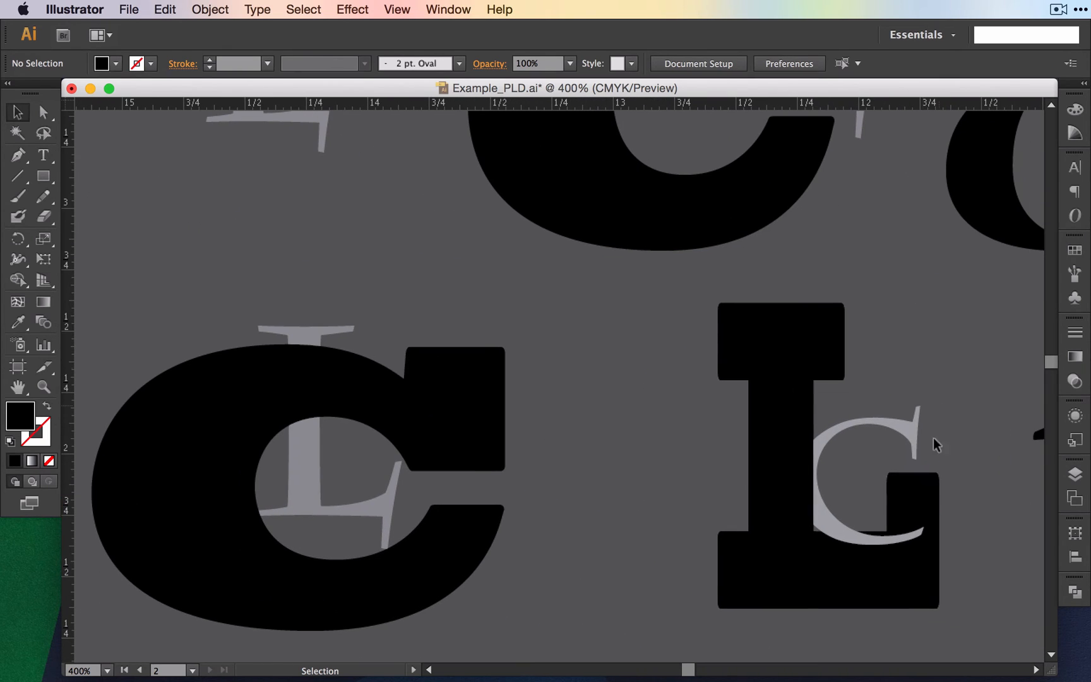
{"action": "left_click", "coordinate": [800, 547]}
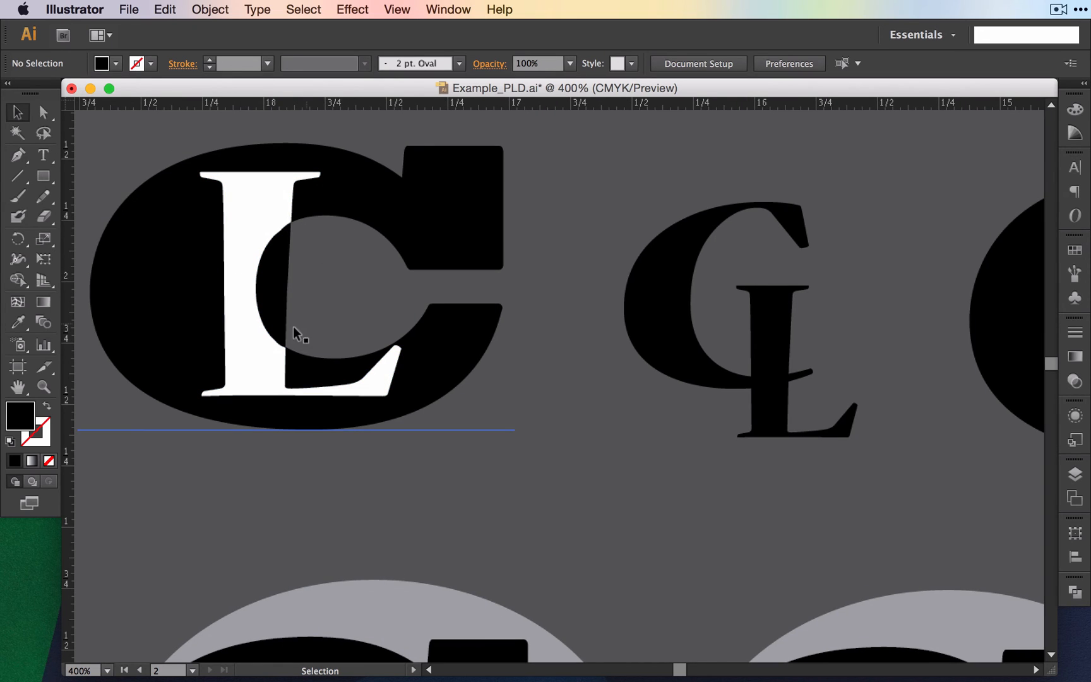
{"action": "mouse_move", "coordinate": [222, 289]}
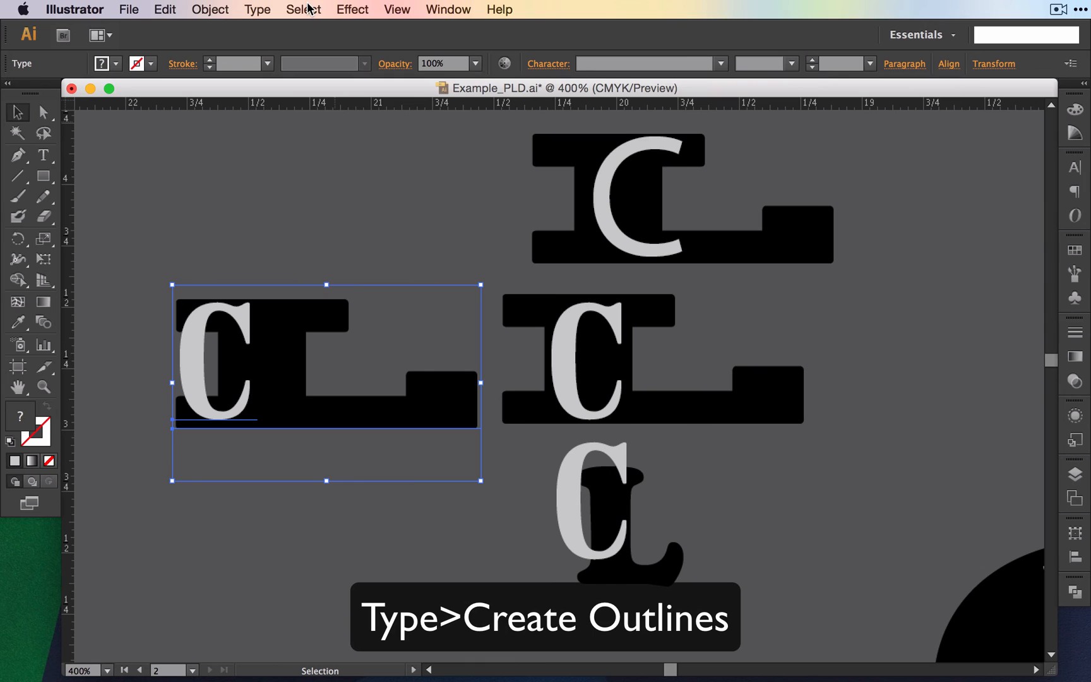
Outline the left C text, reselect the C and L group, and bring up the Pathfinder panel
{"action": "left_click", "coordinate": [256, 9]}
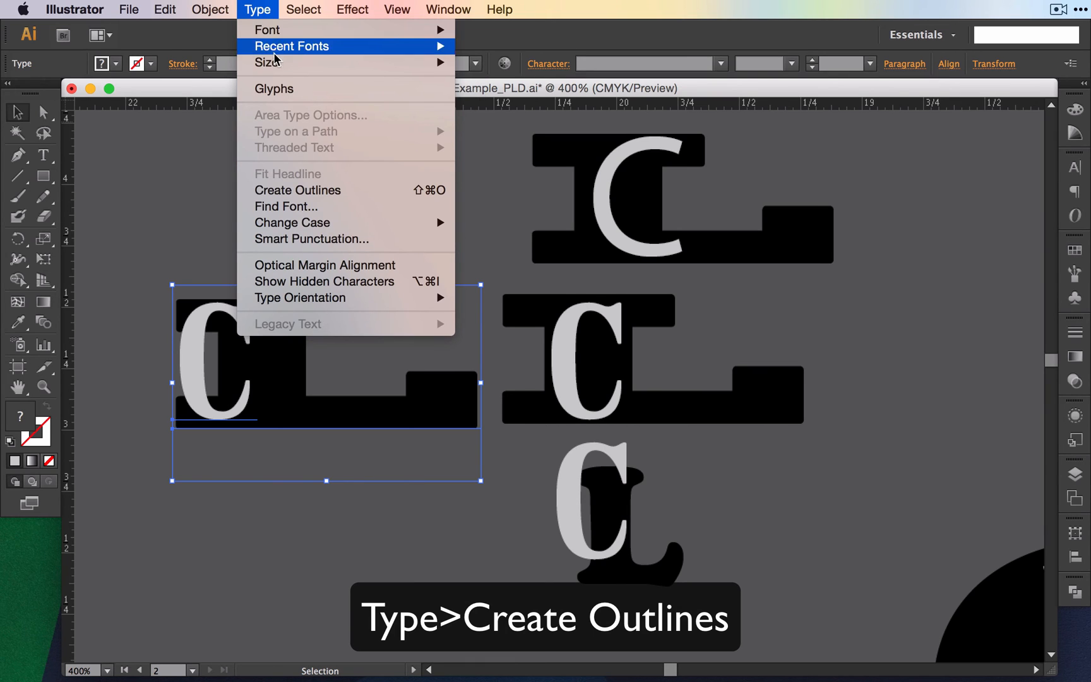
{"action": "mouse_move", "coordinate": [299, 189]}
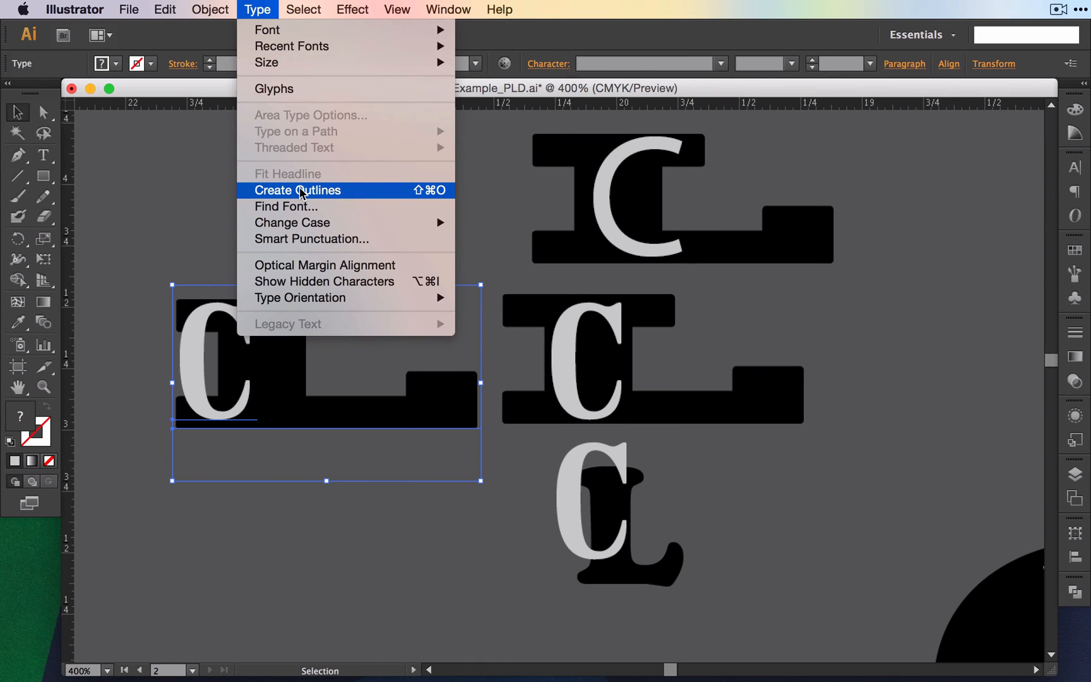
{"action": "left_click", "coordinate": [297, 189]}
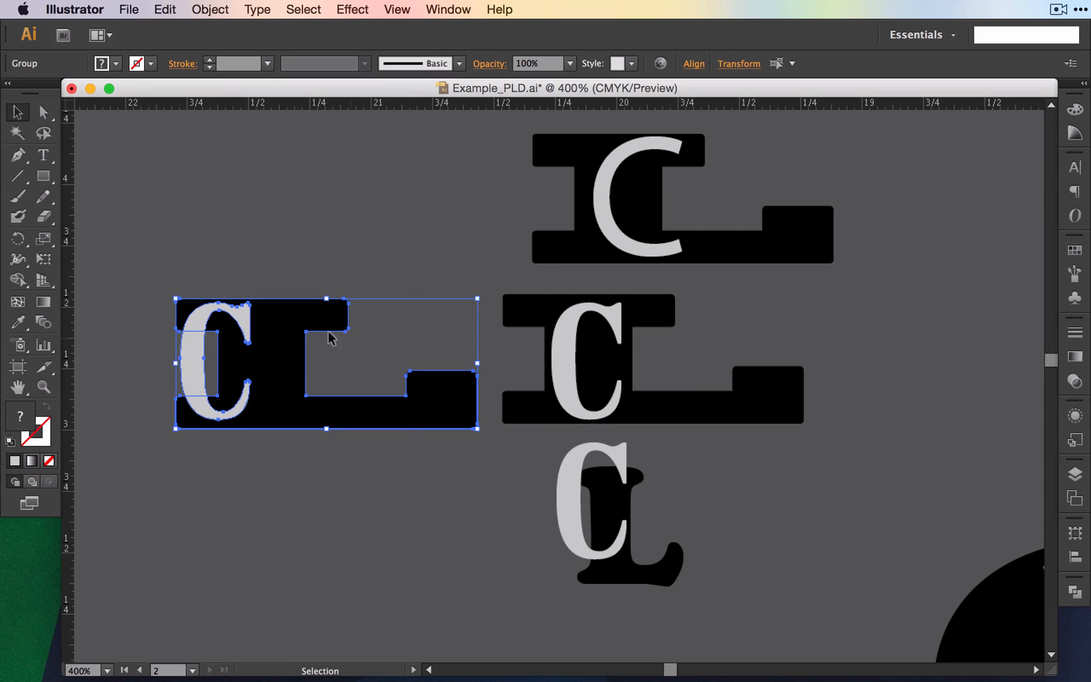
{"action": "mouse_move", "coordinate": [407, 509]}
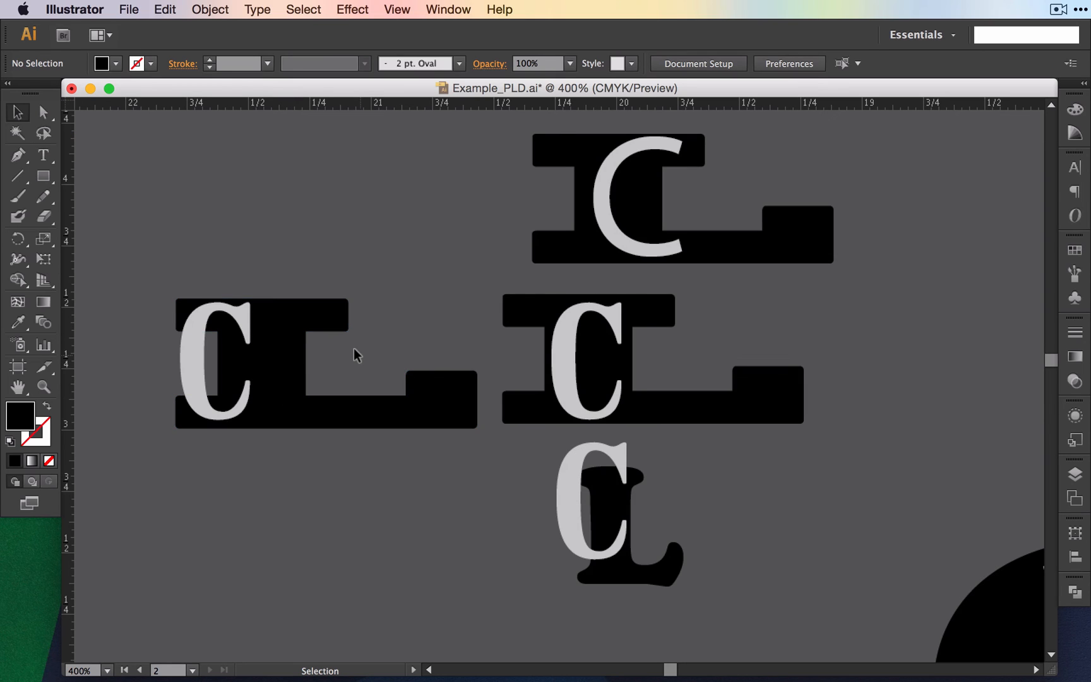
{"action": "left_click", "coordinate": [587, 369]}
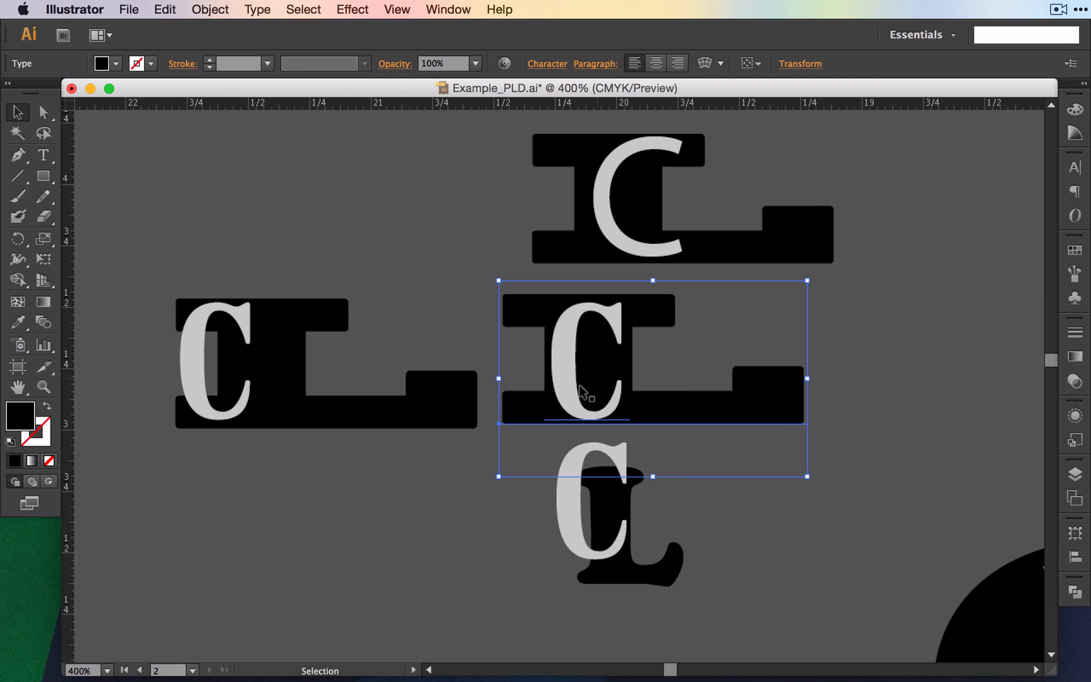
{"action": "right_click", "coordinate": [236, 351]}
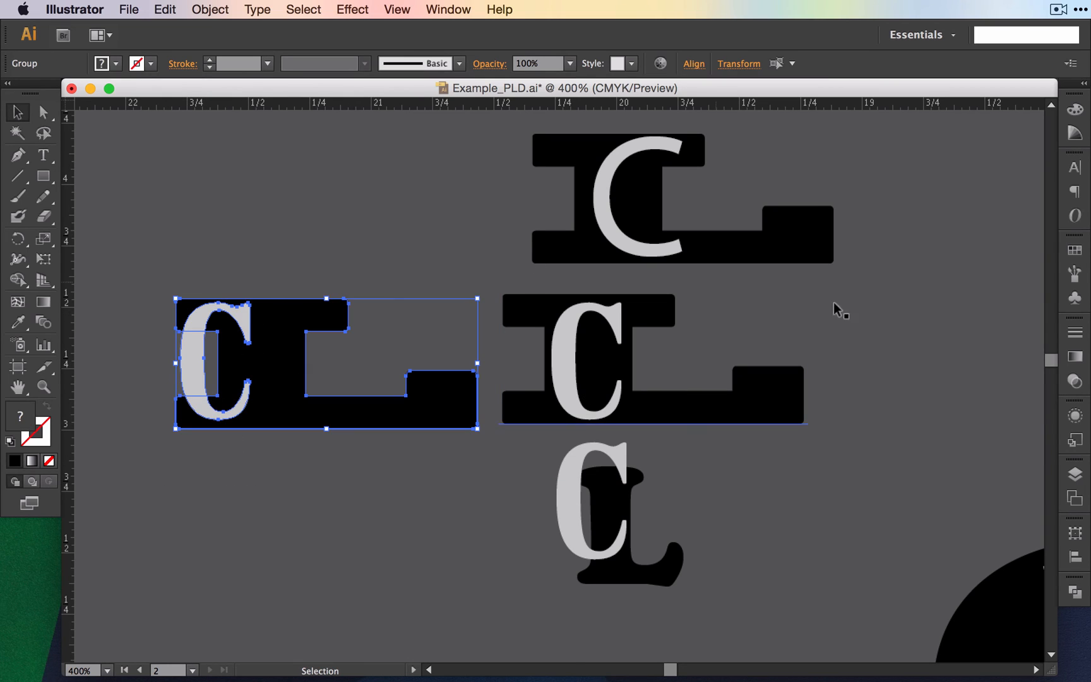
{"action": "left_click", "coordinate": [1073, 589]}
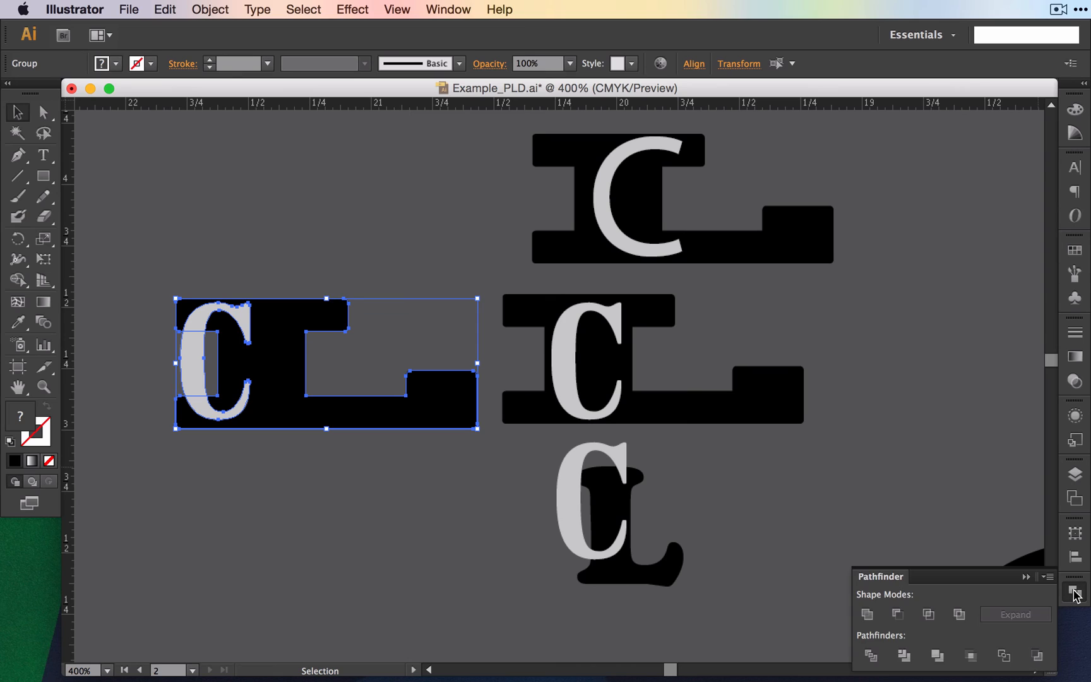
{"action": "mouse_move", "coordinate": [921, 590]}
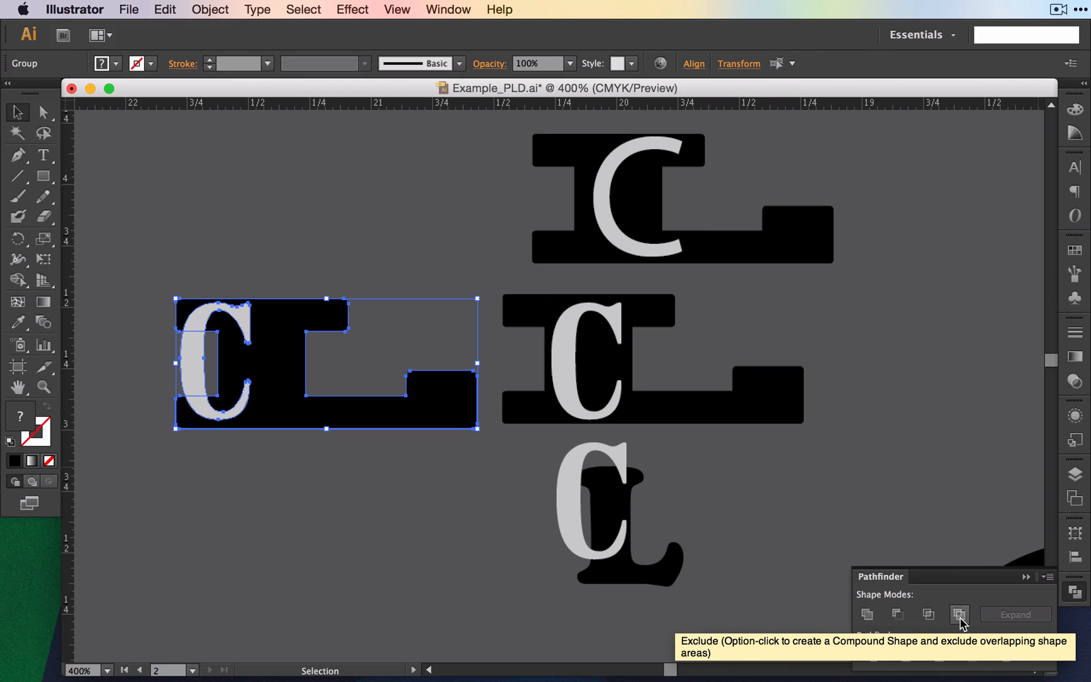
Apply Pathfinder Exclude so the C and L overlap is knocked out of one light grey shape
{"action": "left_click", "coordinate": [959, 615]}
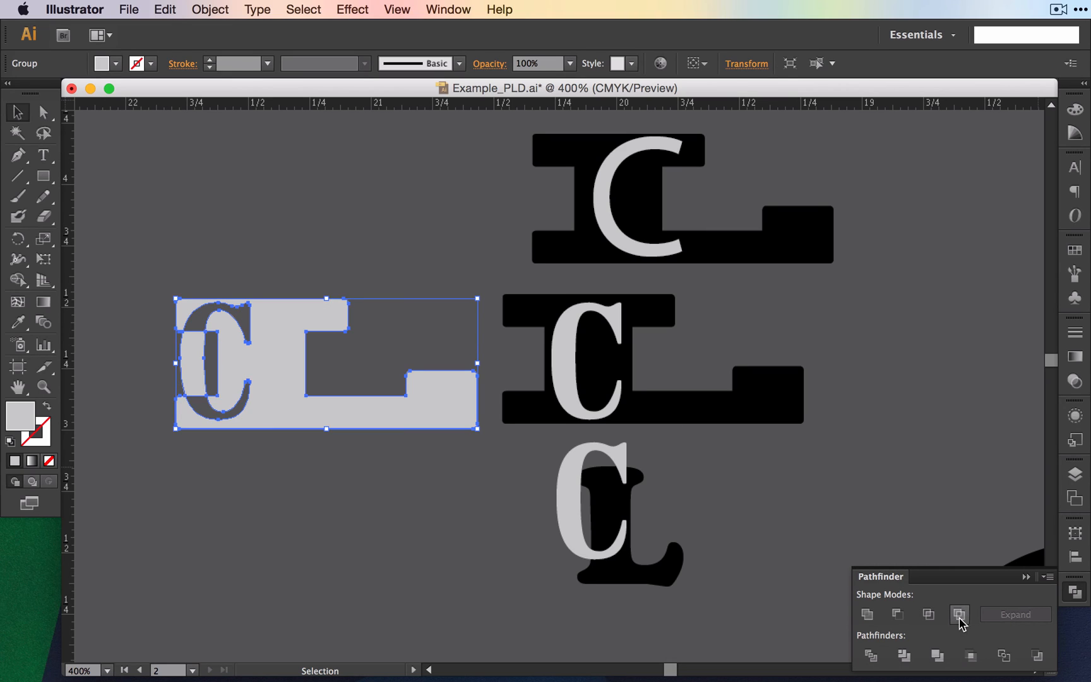
{"action": "left_click", "coordinate": [959, 615]}
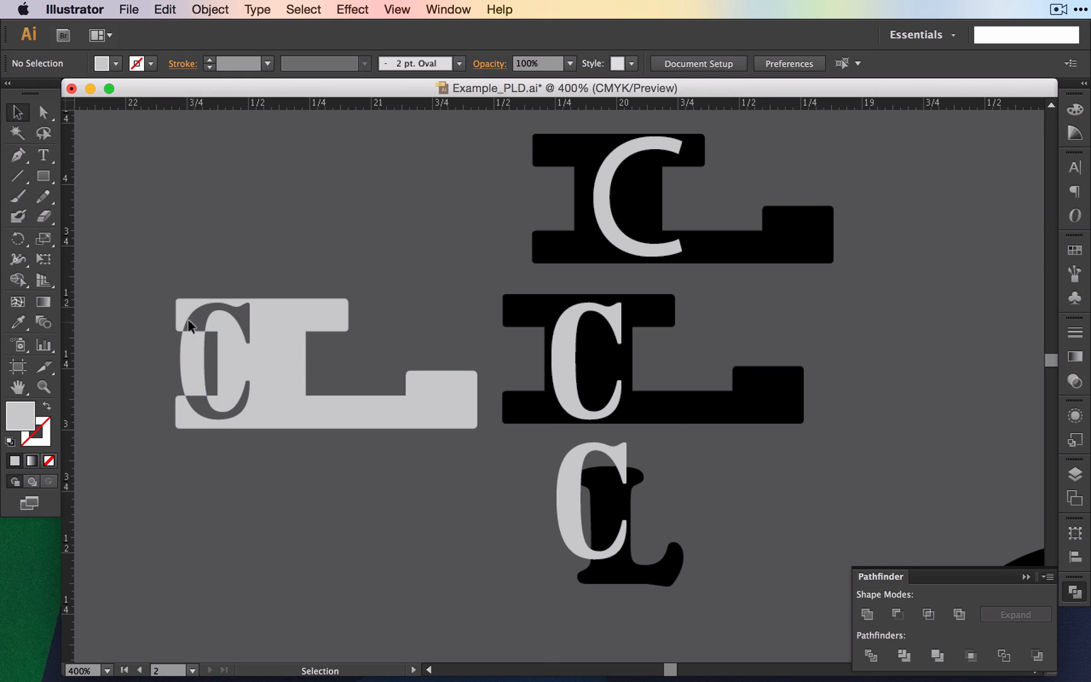
{"action": "mouse_move", "coordinate": [121, 383]}
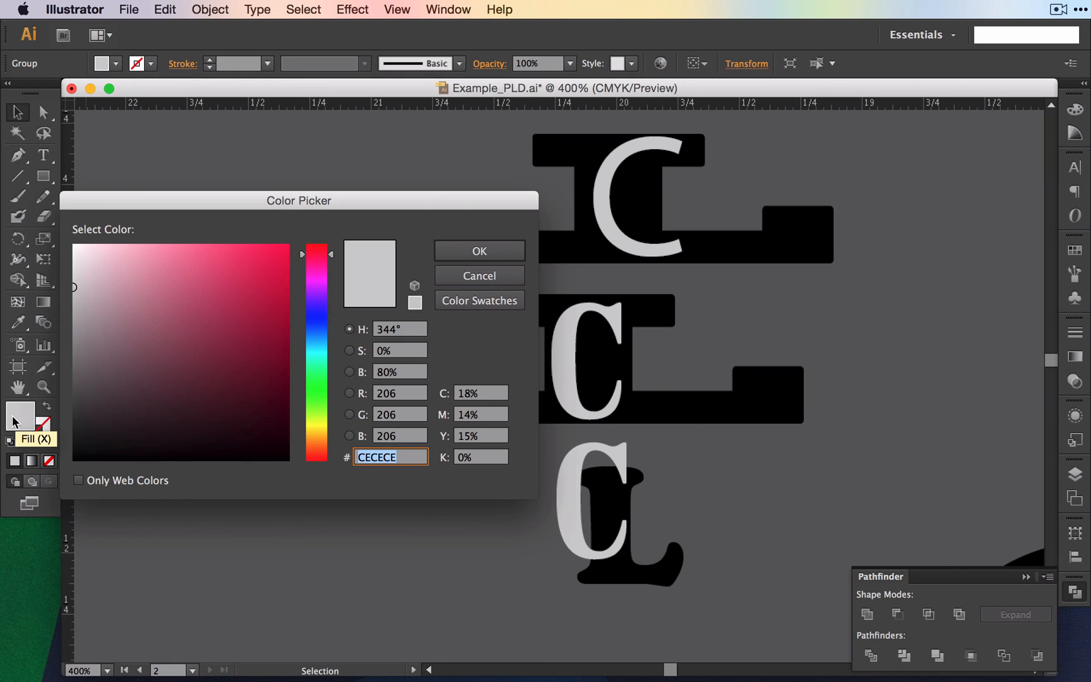
Set the merged shape's fill to dark warm grey #302528 in the Color Picker
{"action": "left_click", "coordinate": [104, 409]}
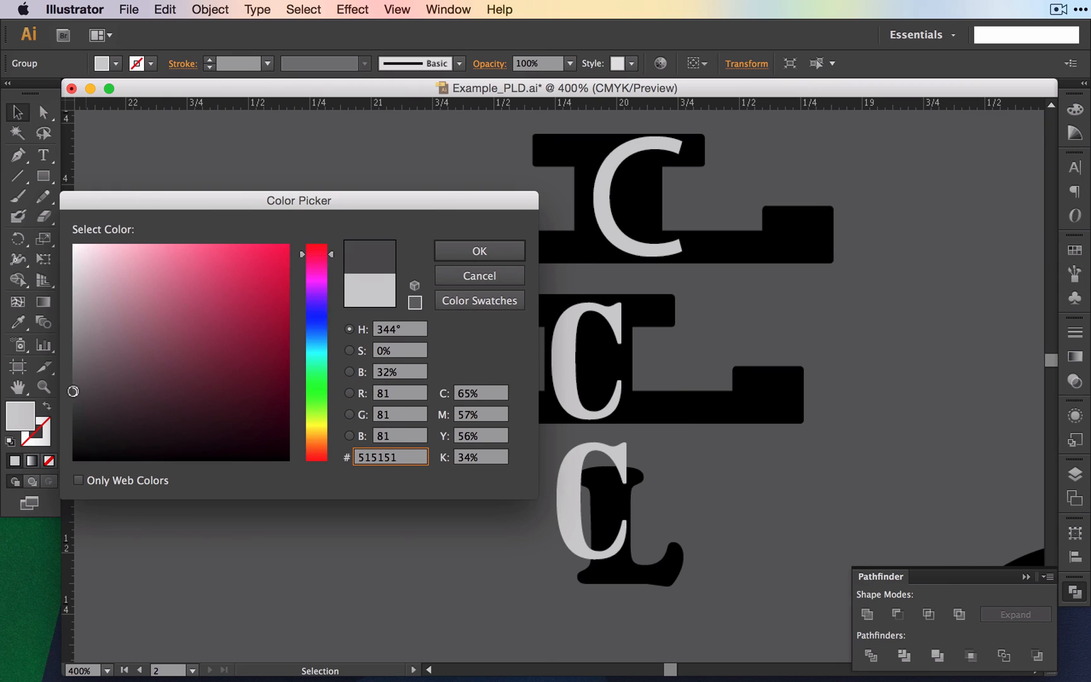
{"action": "left_click", "coordinate": [478, 250]}
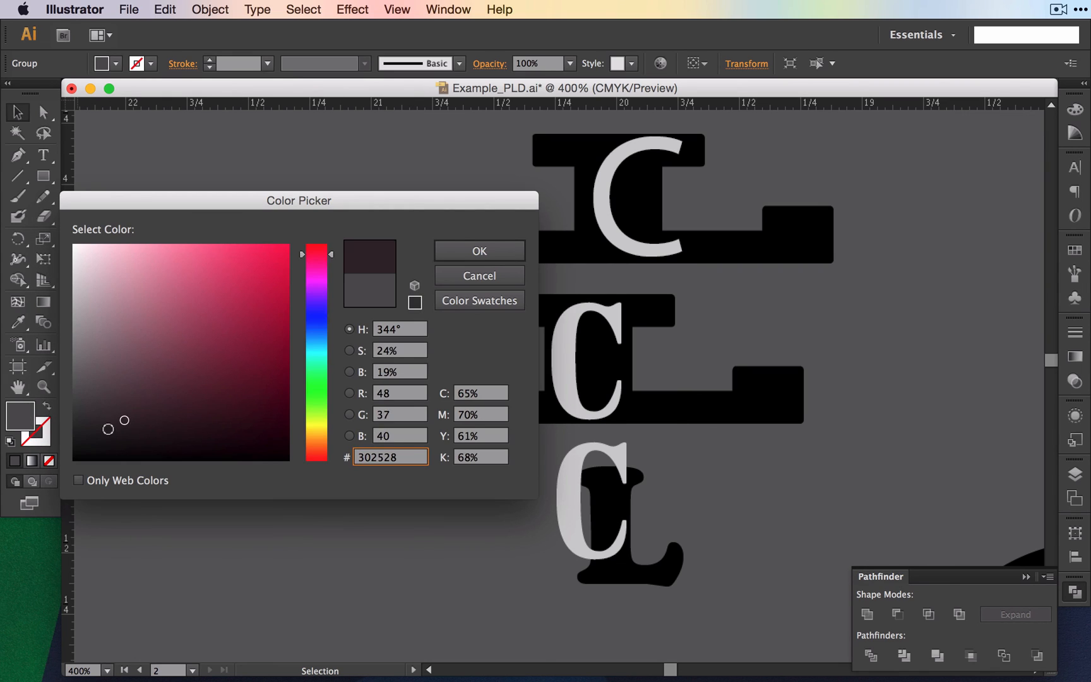
{"action": "left_click", "coordinate": [478, 250]}
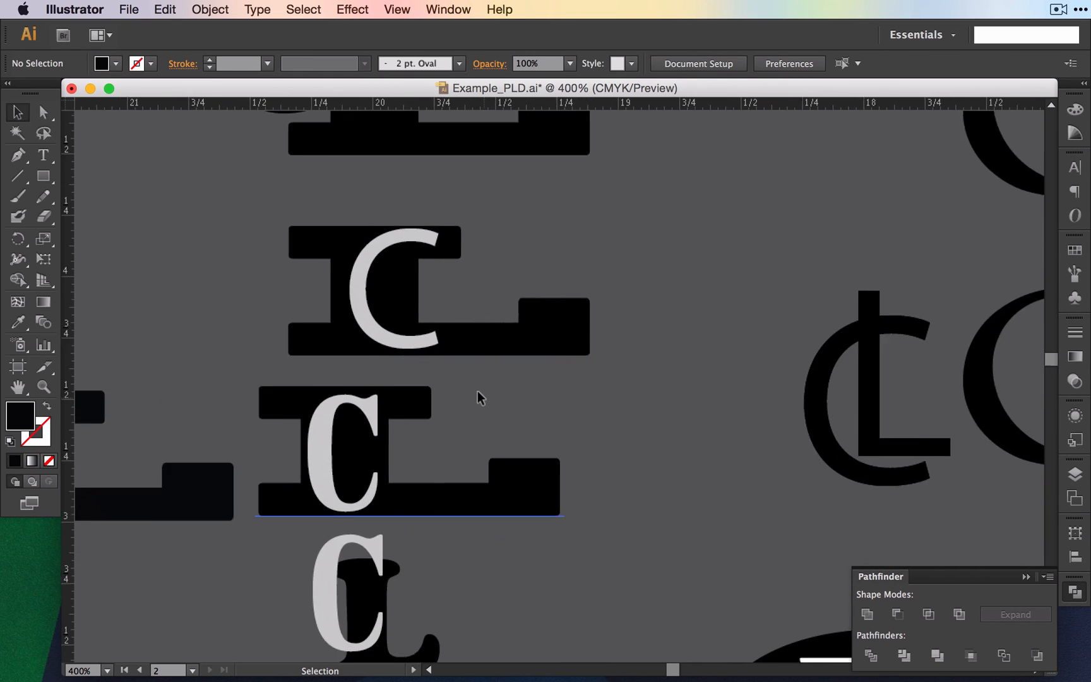
{"action": "scroll", "scroll_direction": "down", "scroll_amount": 3}
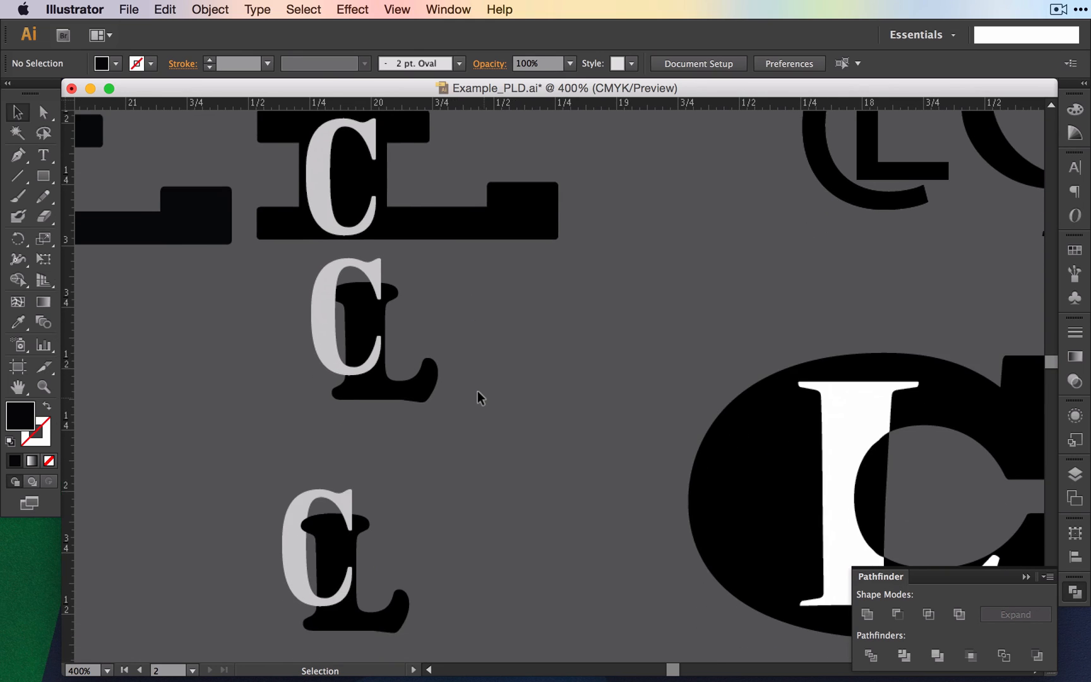